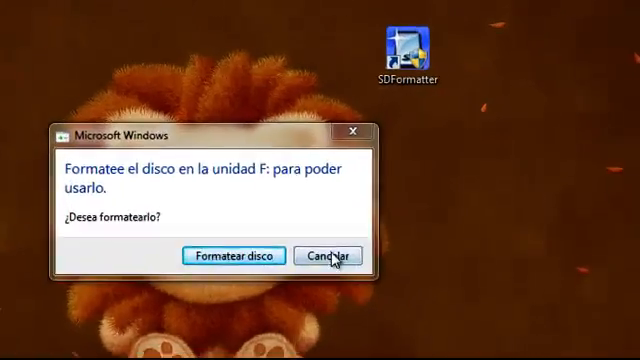
Dismiss Windows' format prompt for drive F: and launch SDFormatter with F: (785 MB) selected
{"action": "left_click", "coordinate": [326, 256]}
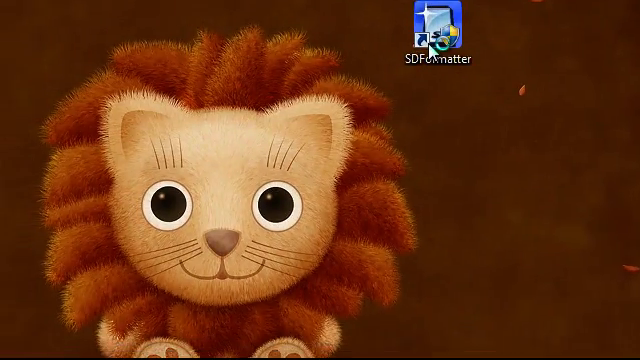
{"action": "double_click", "coordinate": [428, 24]}
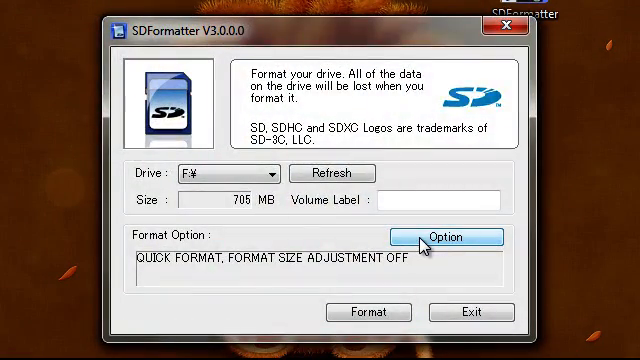
{"action": "left_click", "coordinate": [284, 172]}
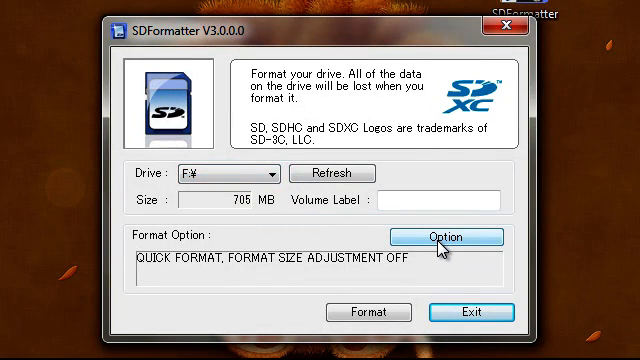
Set format type to FULL (Erase) with format size adjustment ON and confirm the options
{"action": "left_click", "coordinate": [450, 236]}
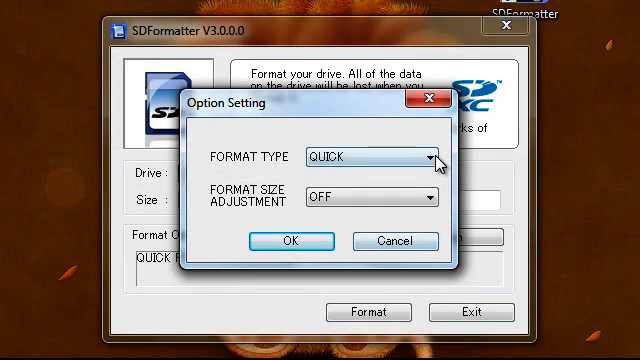
{"action": "left_click", "coordinate": [420, 156]}
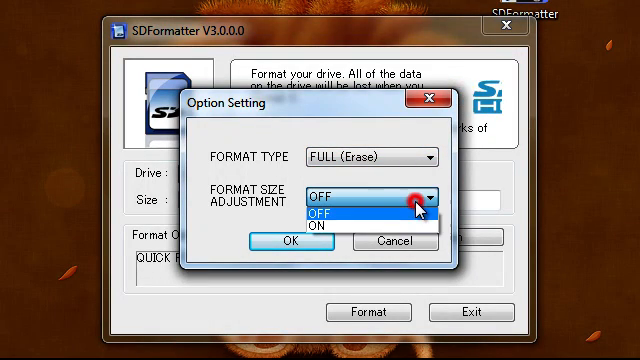
{"action": "left_click", "coordinate": [324, 224]}
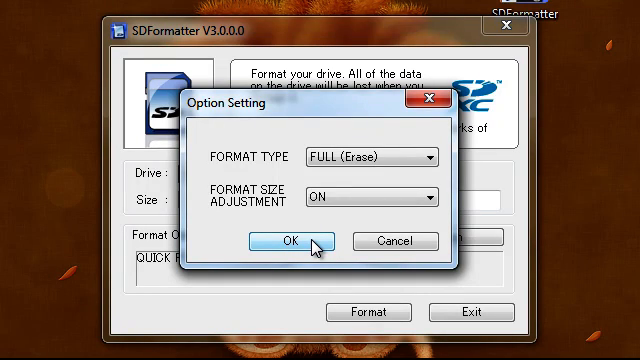
{"action": "left_click", "coordinate": [294, 240]}
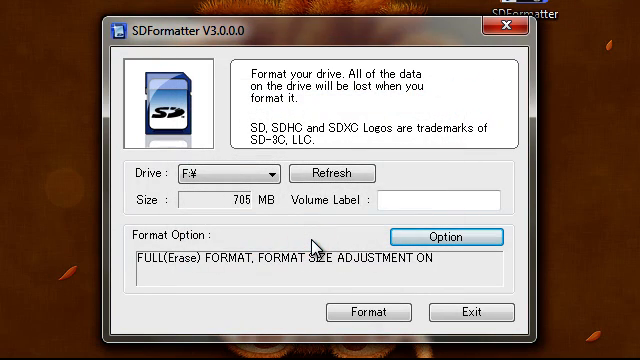
Start the format of drive F:, bringing up the 'Are you sure you want to format?' warning
{"action": "left_click", "coordinate": [368, 312]}
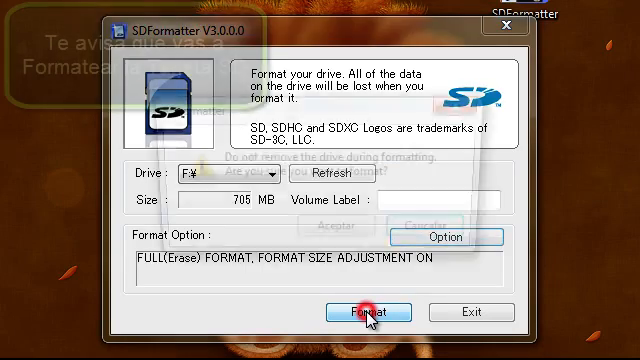
{"action": "left_click", "coordinate": [368, 312]}
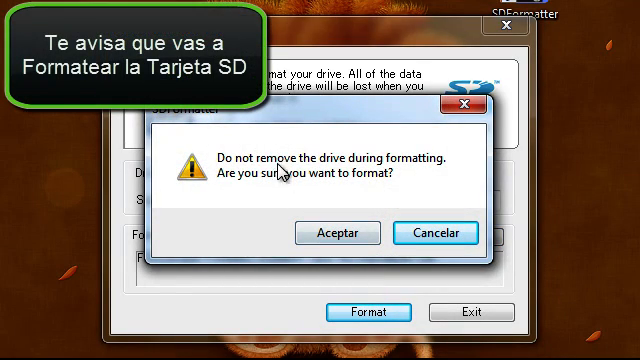